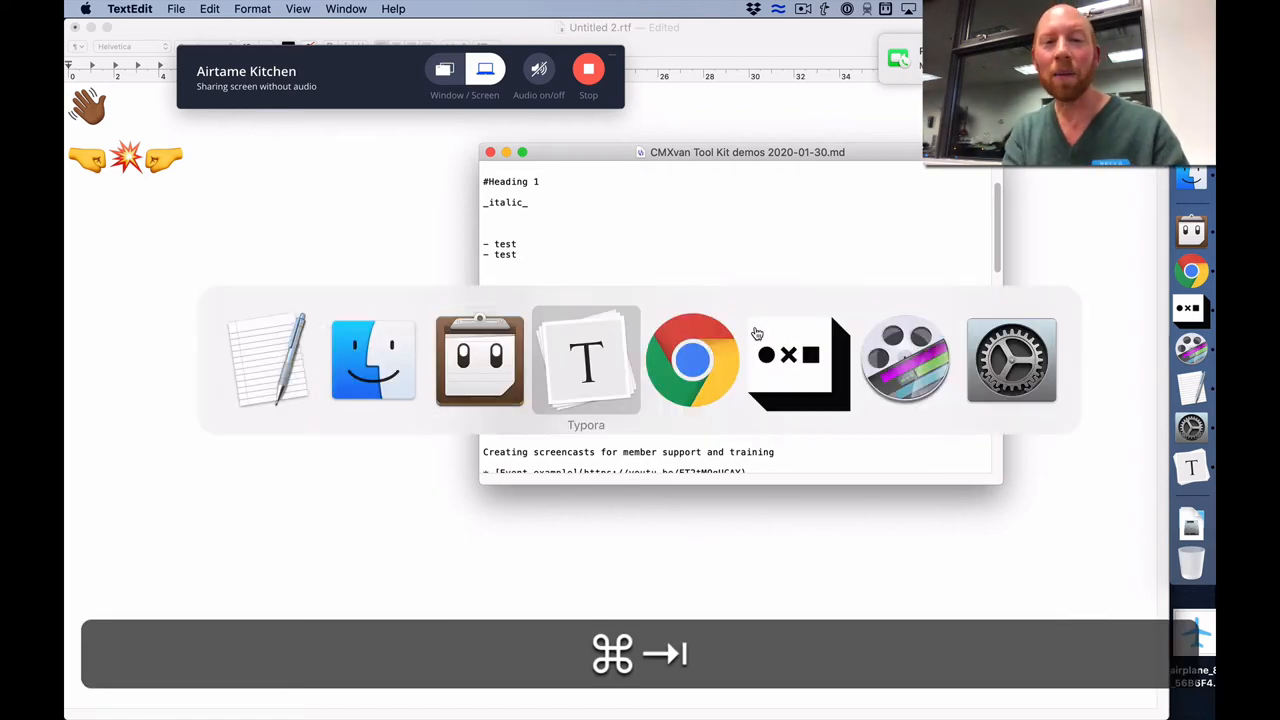
Step: Bring the toolkit demos notes forward and scroll to the Apple Text Services section
{"action": "left_click", "coordinate": [586, 360]}
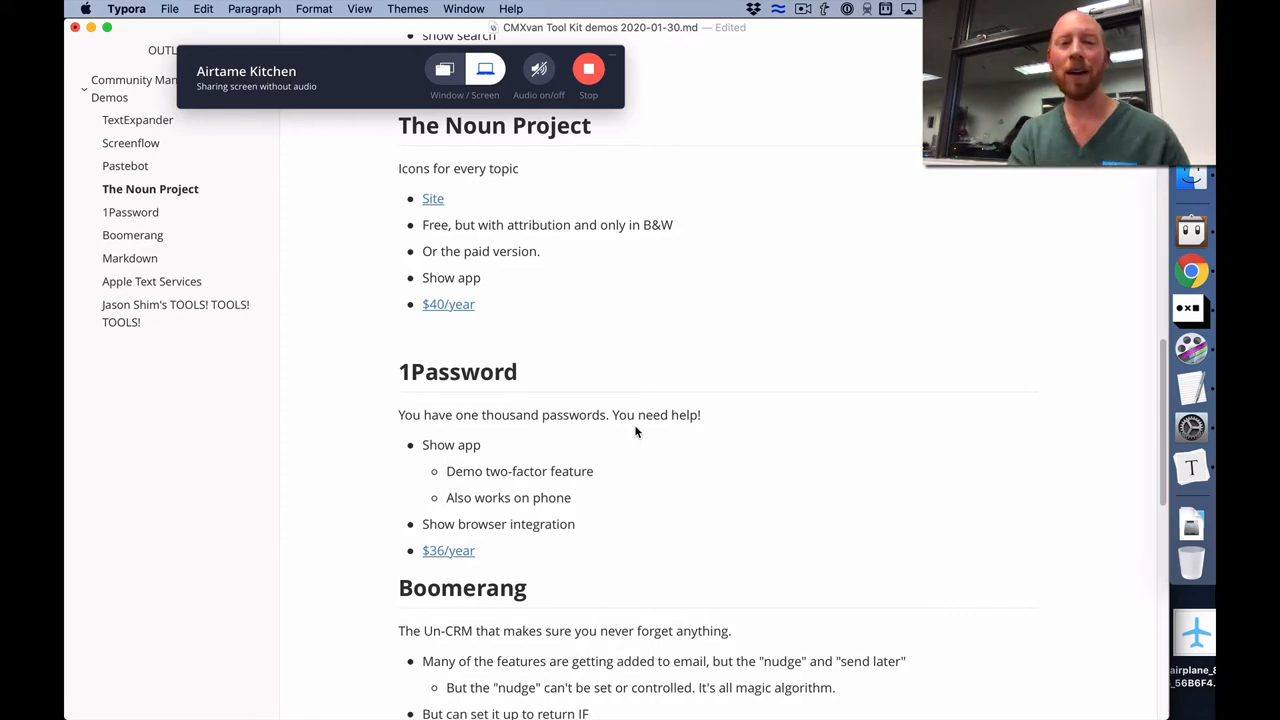
{"action": "scroll", "scroll_direction": "down", "scroll_amount": 3}
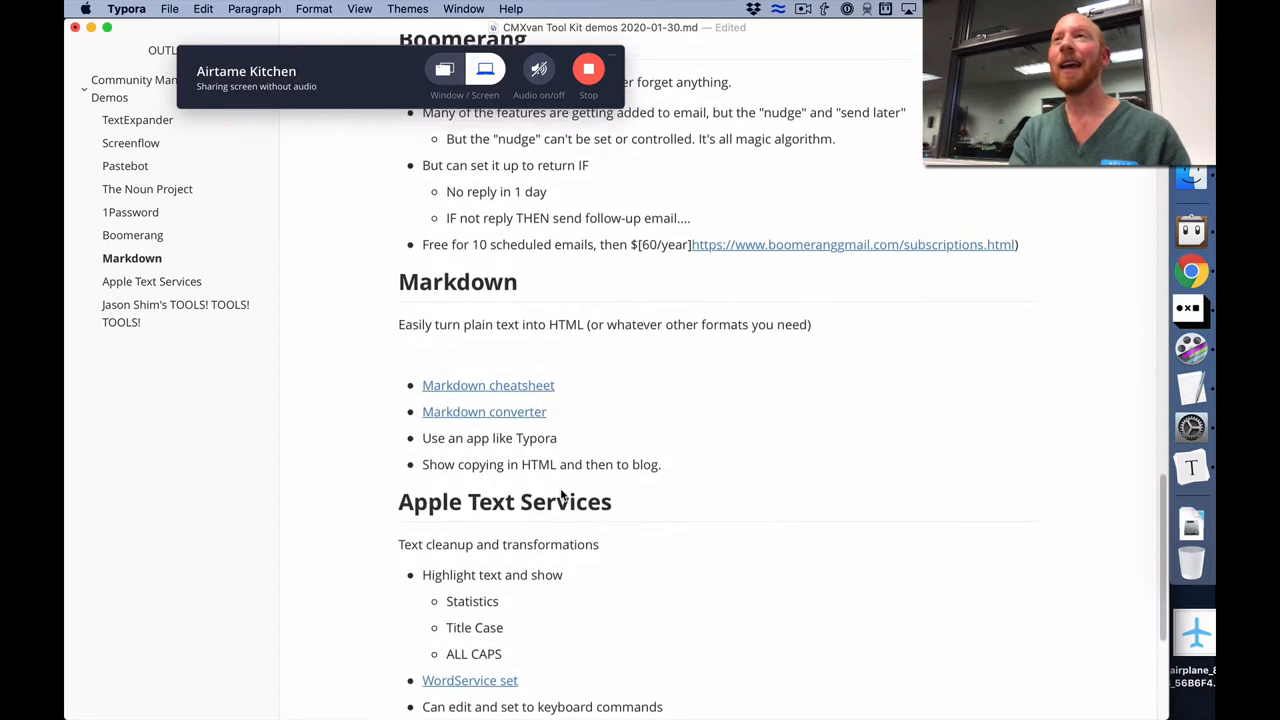
{"action": "scroll", "scroll_direction": "down", "scroll_amount": 3}
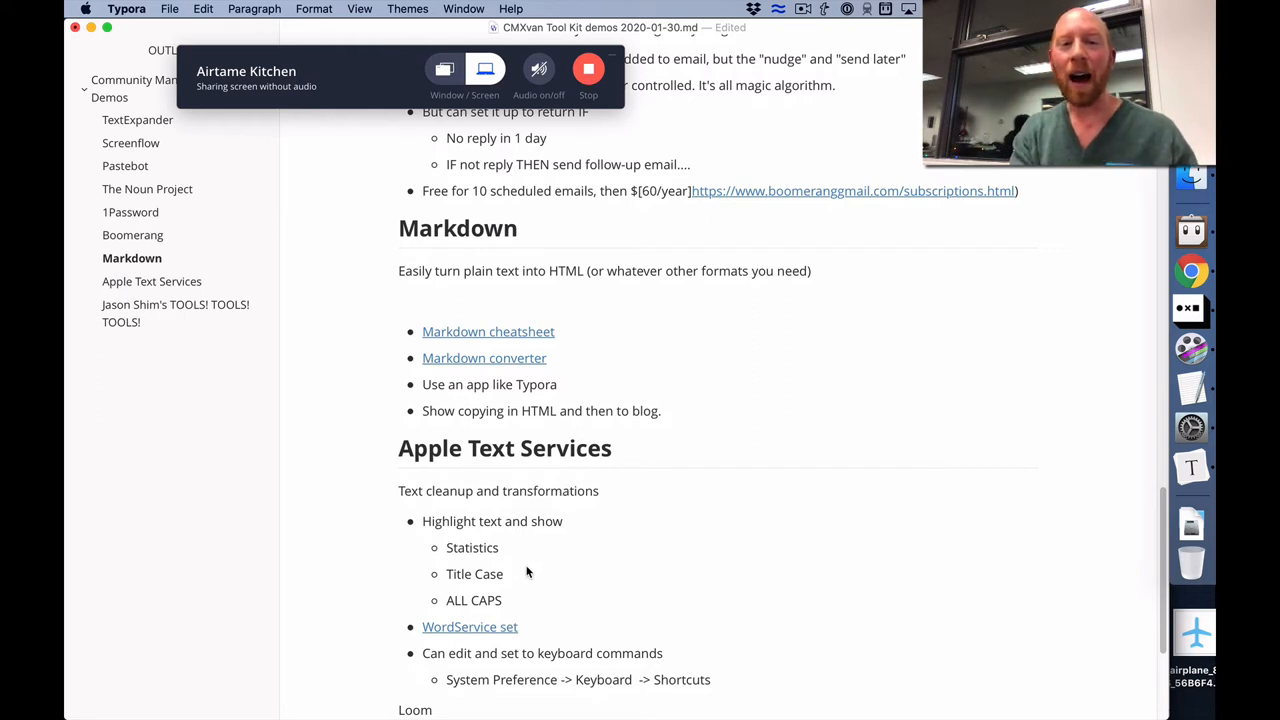
{"action": "left_click", "coordinate": [504, 572]}
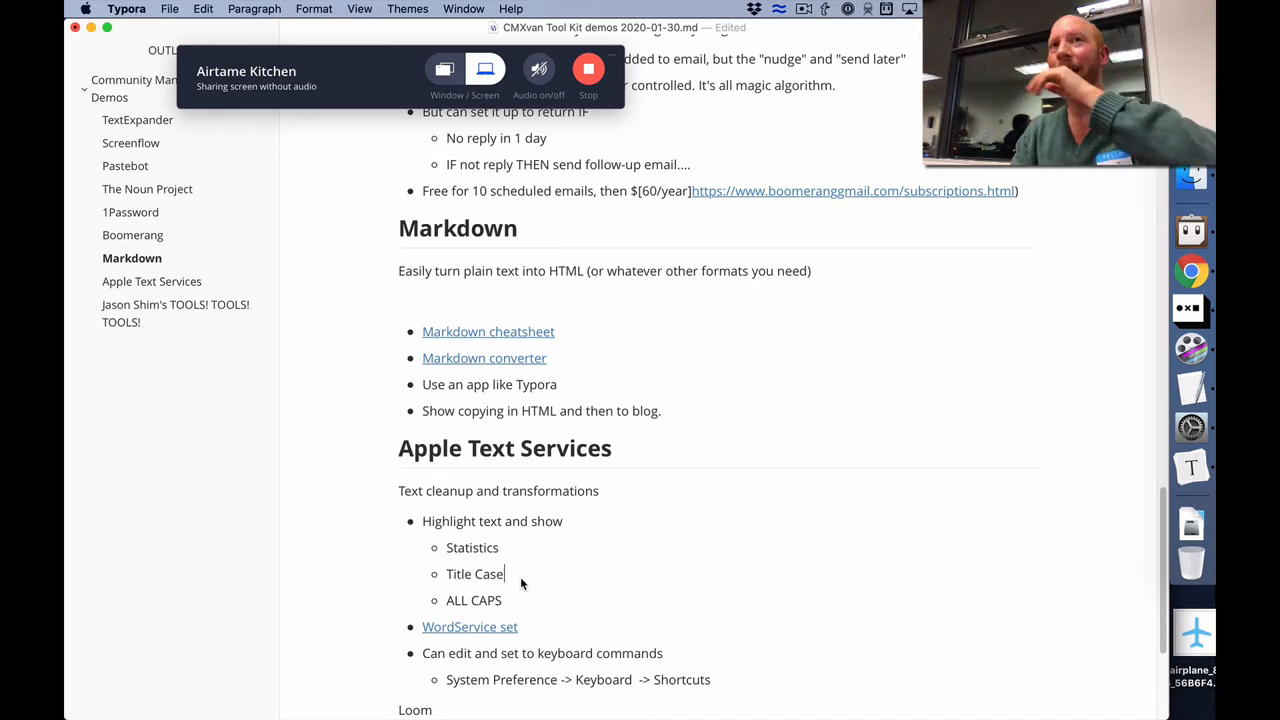
{"action": "mouse_move", "coordinate": [572, 602]}
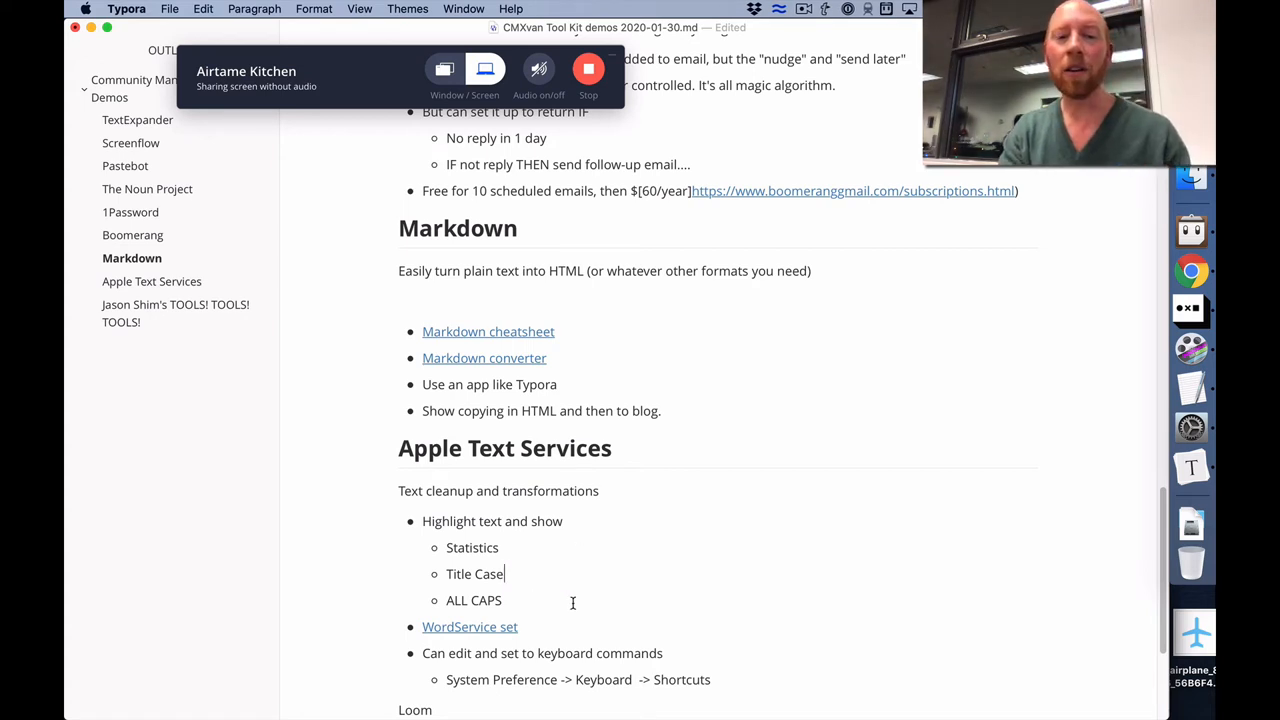
{"action": "scroll", "scroll_direction": "down", "scroll_amount": 3}
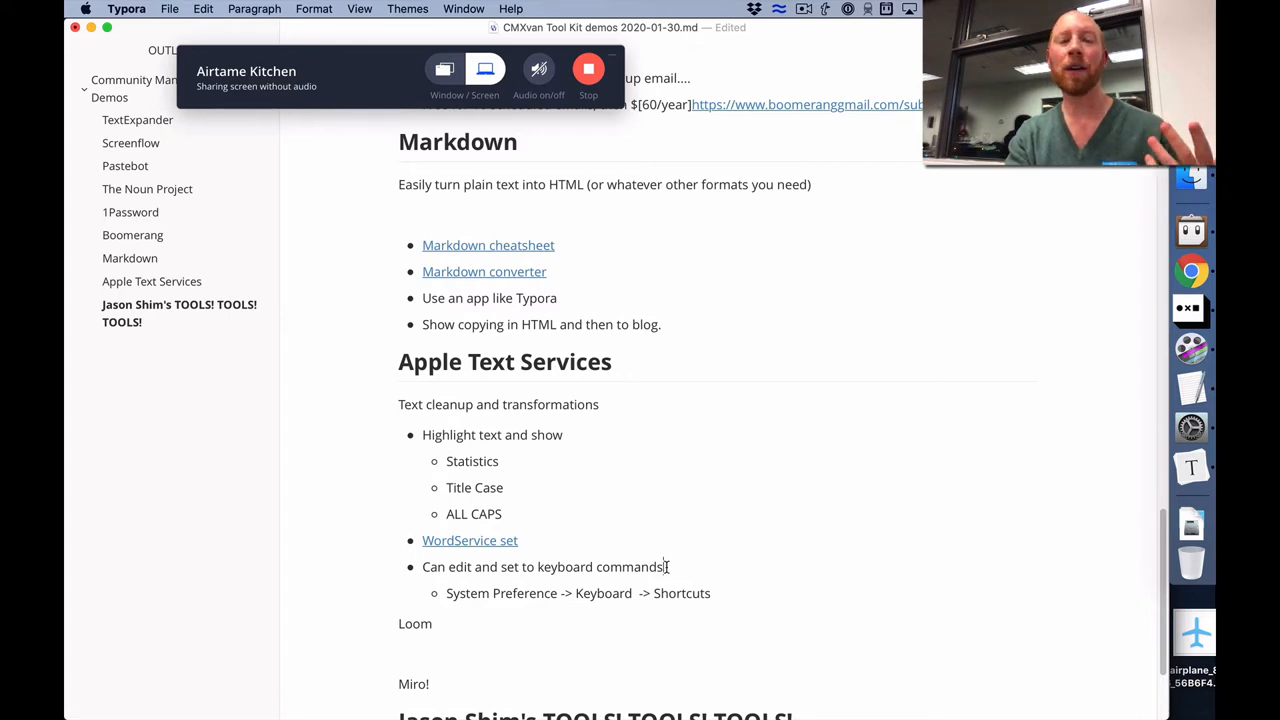
{"action": "triple_click", "coordinate": [544, 568]}
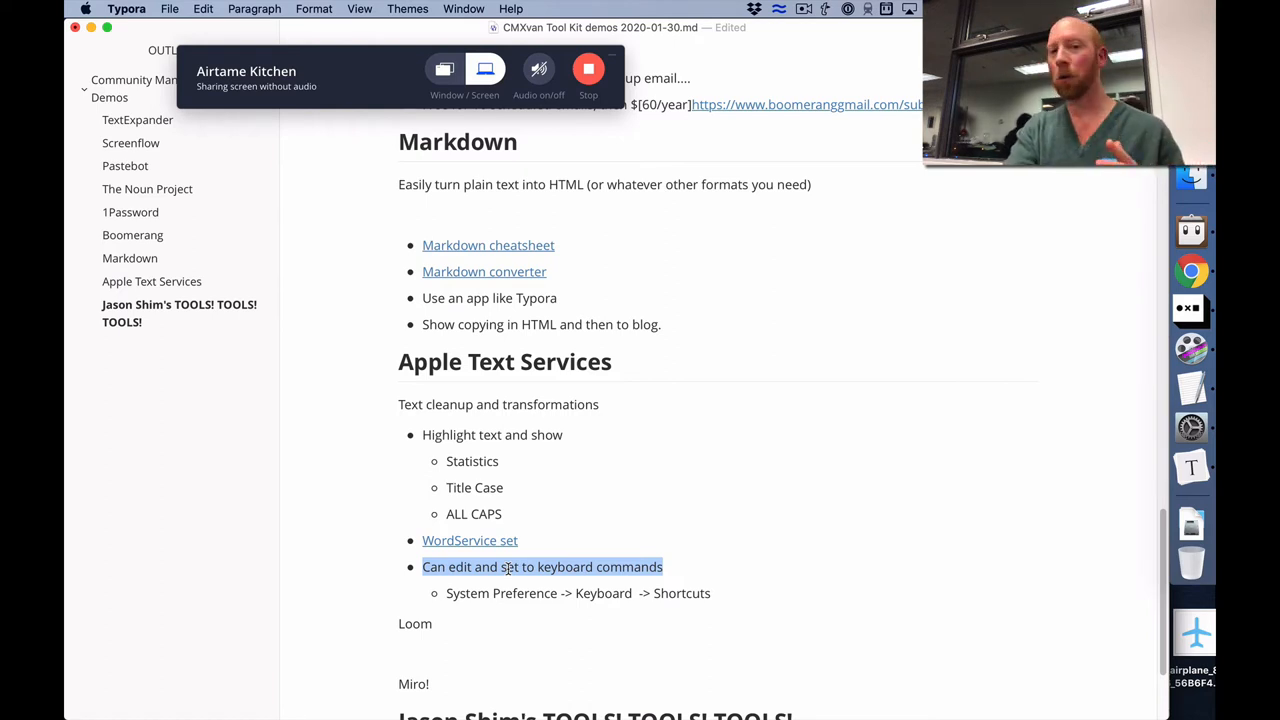
Step: Run a Services transformation on the selected line, then summon Spotlight search
{"action": "right_click", "coordinate": [508, 568]}
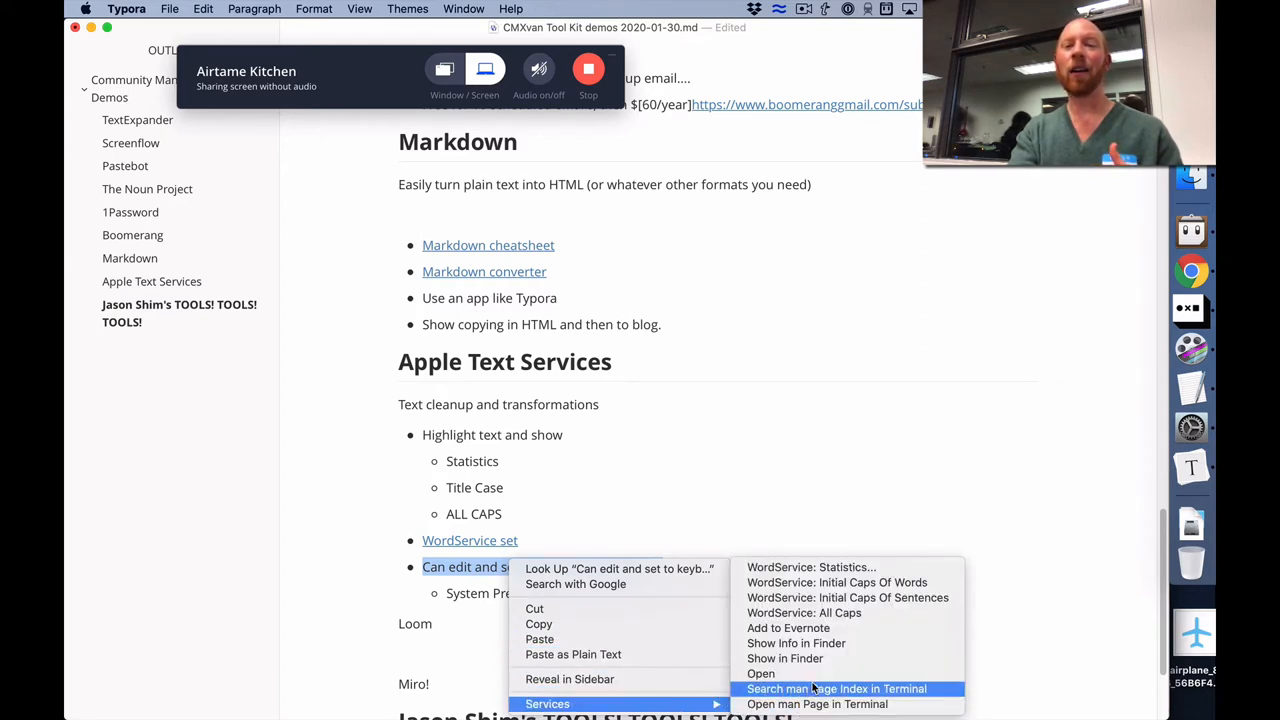
{"action": "mouse_move", "coordinate": [788, 628]}
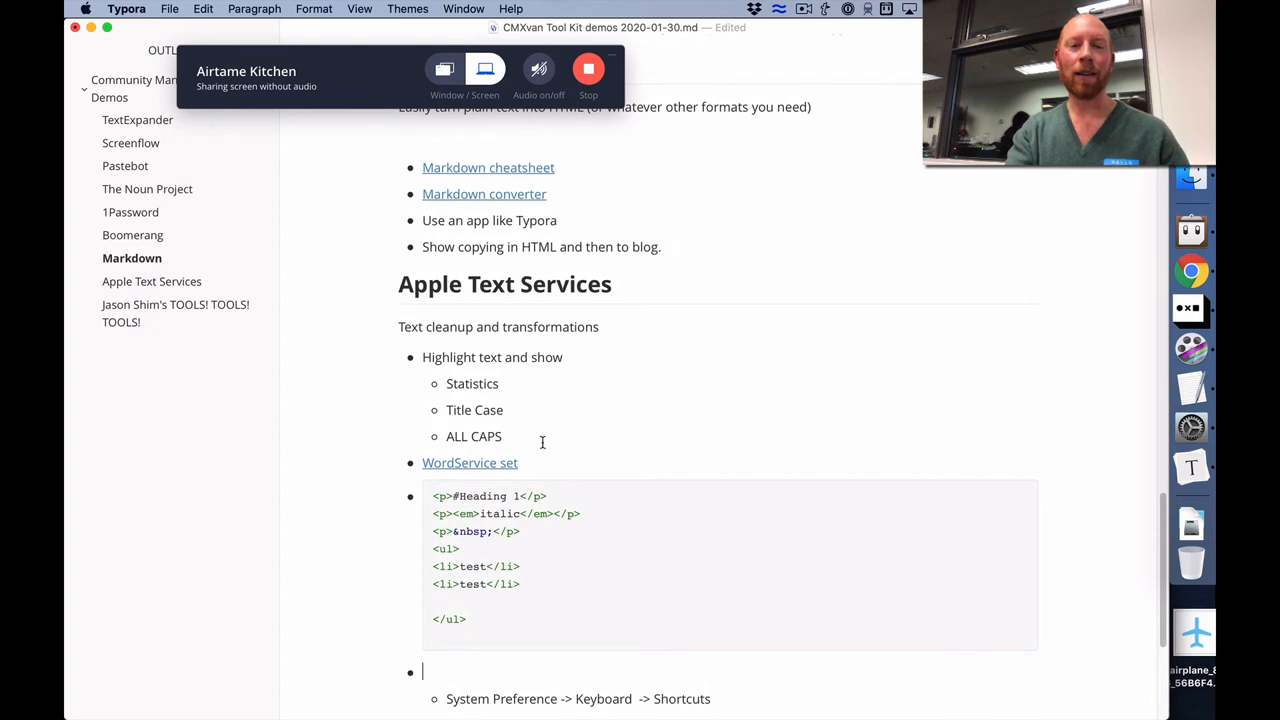
{"action": "key", "text": "cmd"}
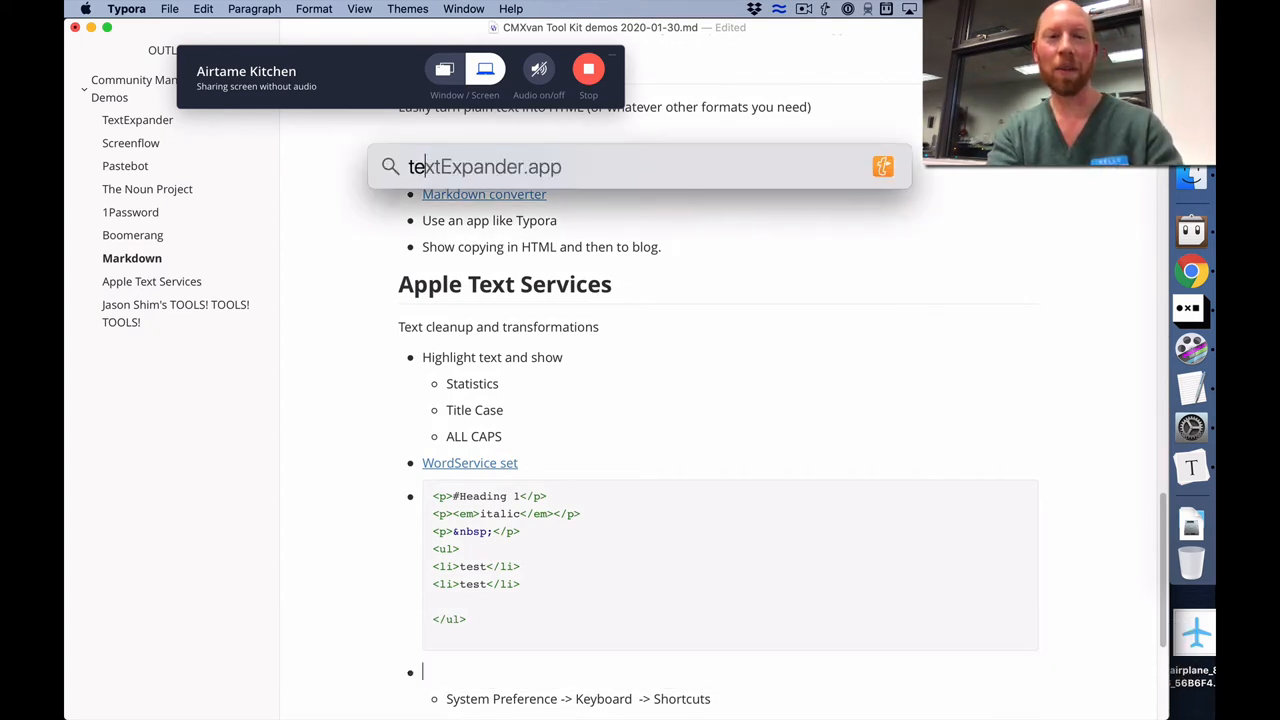
Step: Launch textExpander.app, select 'Putting an end to repetitive typing' and bring up its Services actions
{"action": "type", "text": "textExpander.app"}
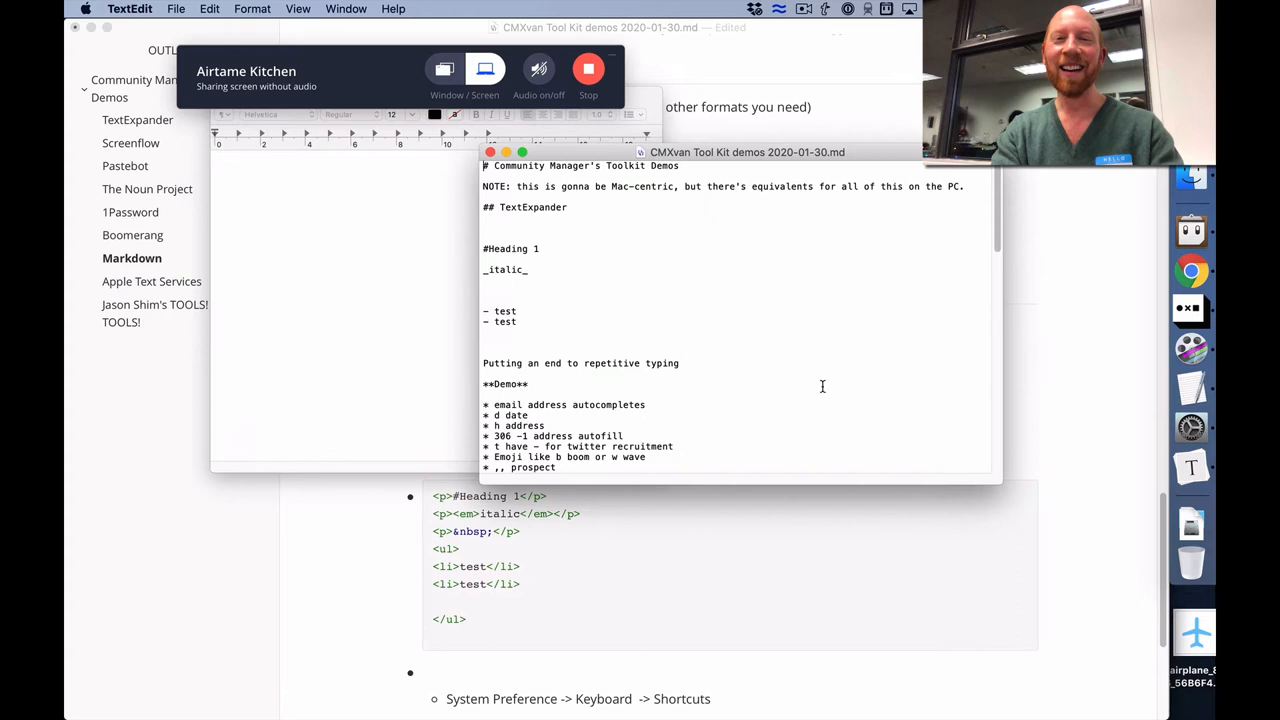
{"action": "triple_click", "coordinate": [580, 364]}
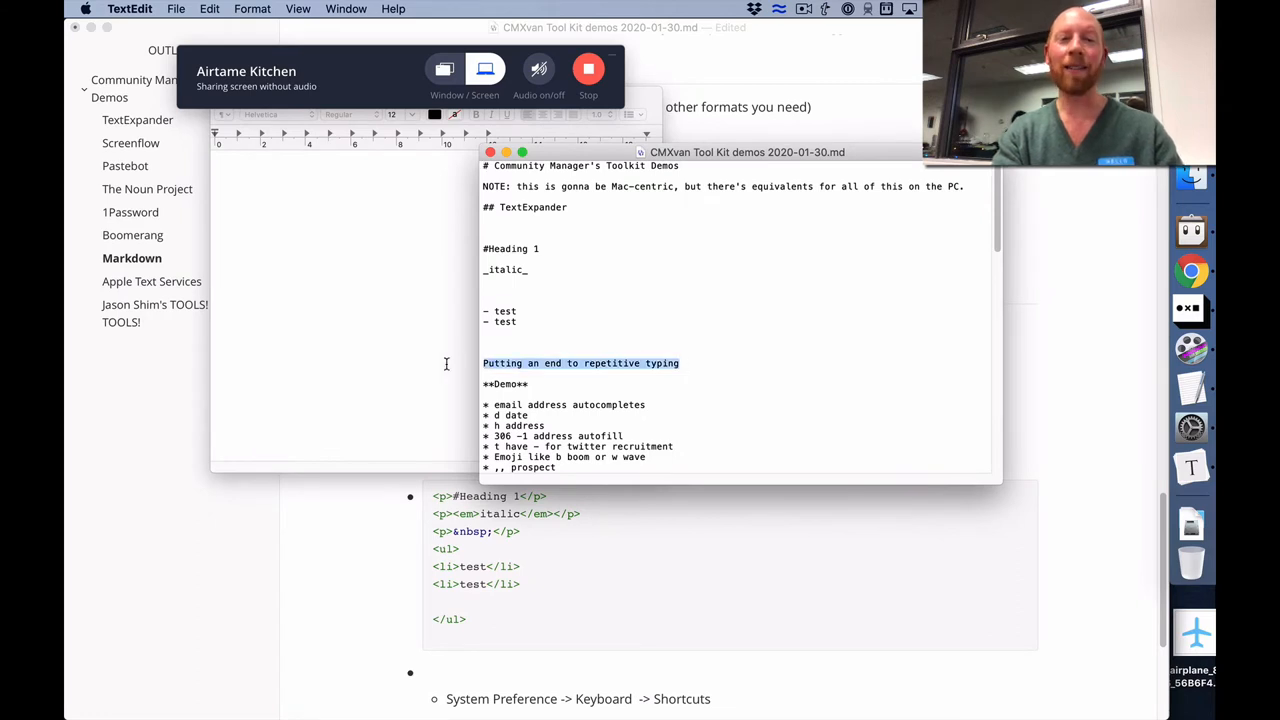
{"action": "right_click", "coordinate": [580, 364]}
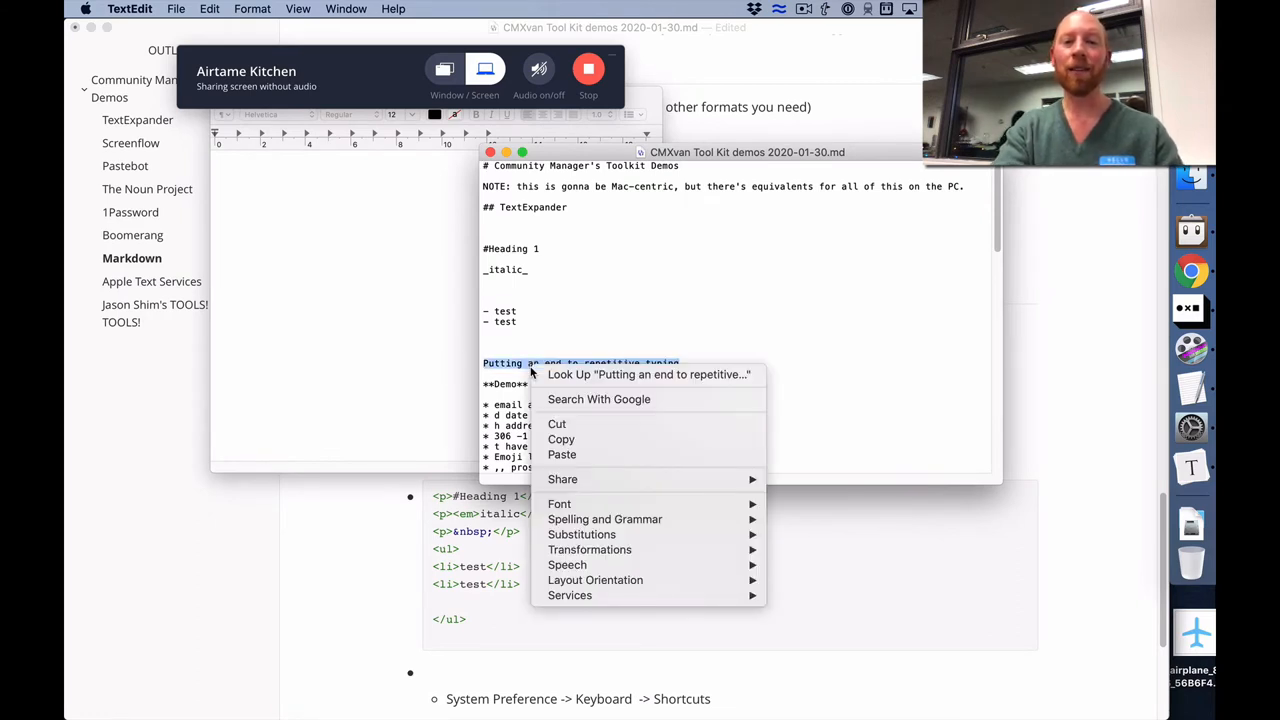
{"action": "mouse_move", "coordinate": [568, 596]}
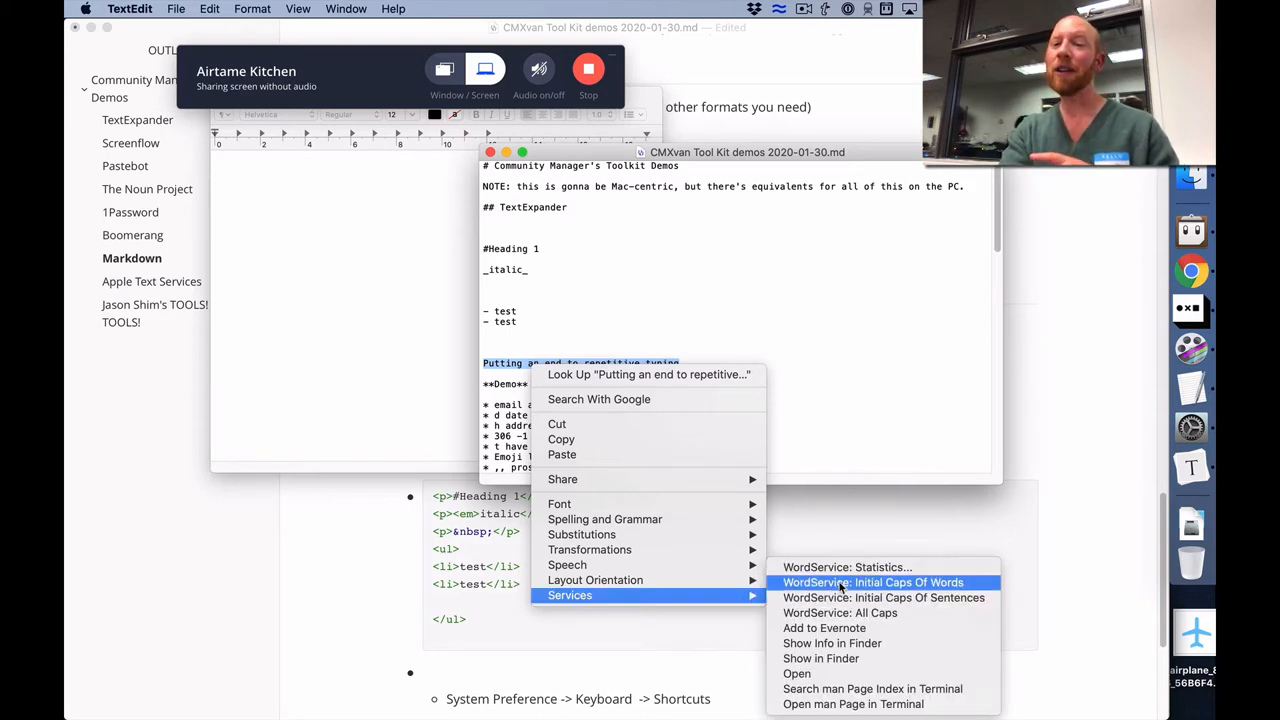
Step: Apply WordService: Initial Caps Of Words so the line reads 'Putting An End To Repetitive Typing'
{"action": "left_click", "coordinate": [872, 582]}
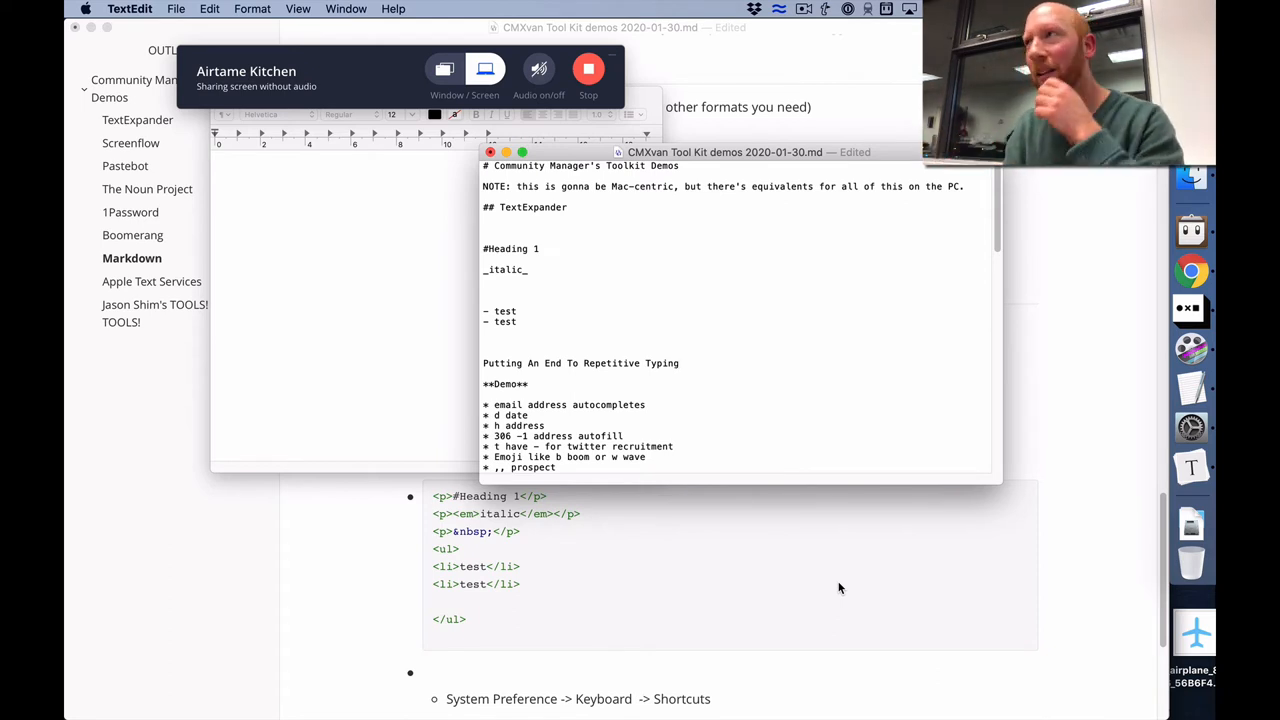
{"action": "left_click", "coordinate": [680, 364]}
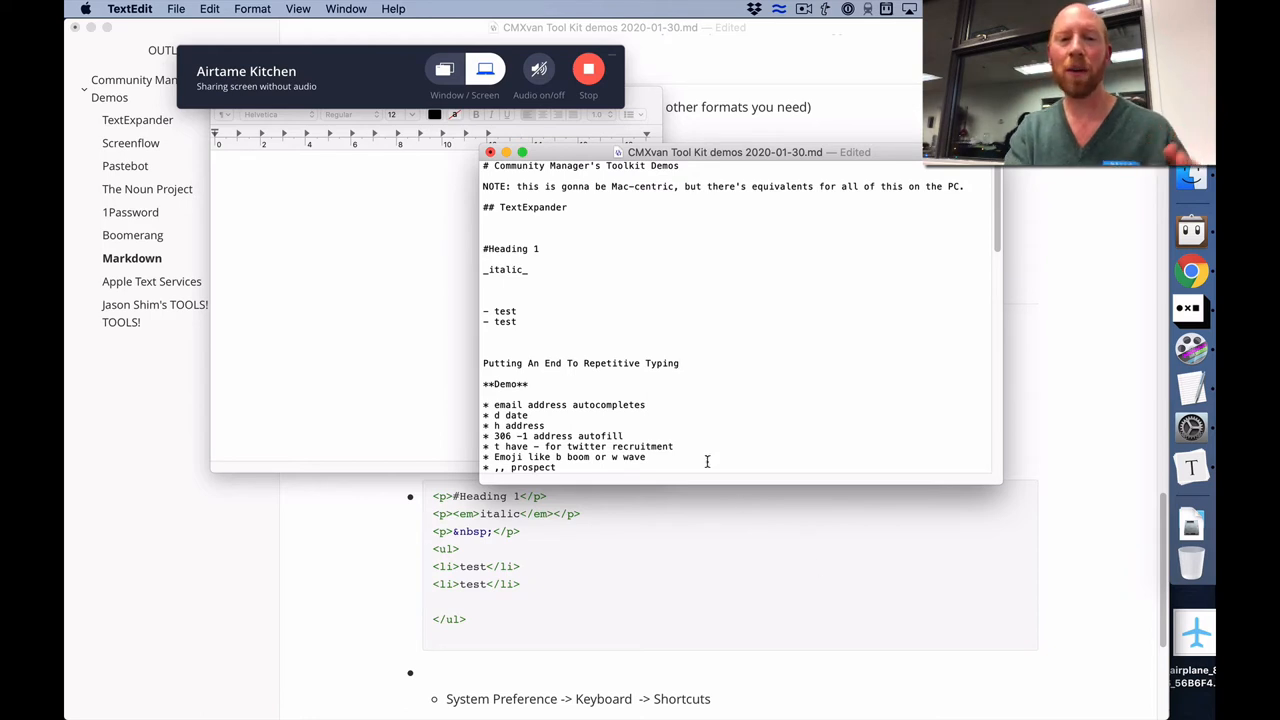
{"action": "key", "text": "cmd+tab"}
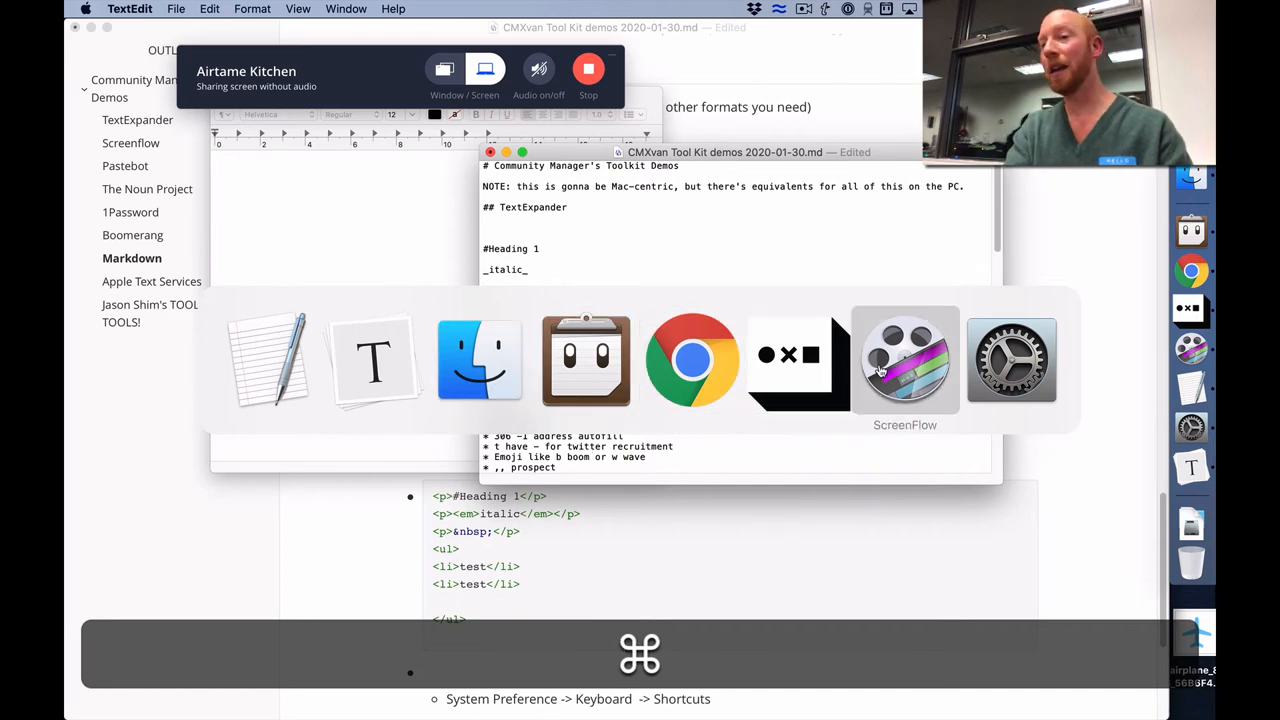
Step: In System Preferences, search 'key' and show the Keyboard Shortcuts list for Services
{"action": "left_click", "coordinate": [1012, 360]}
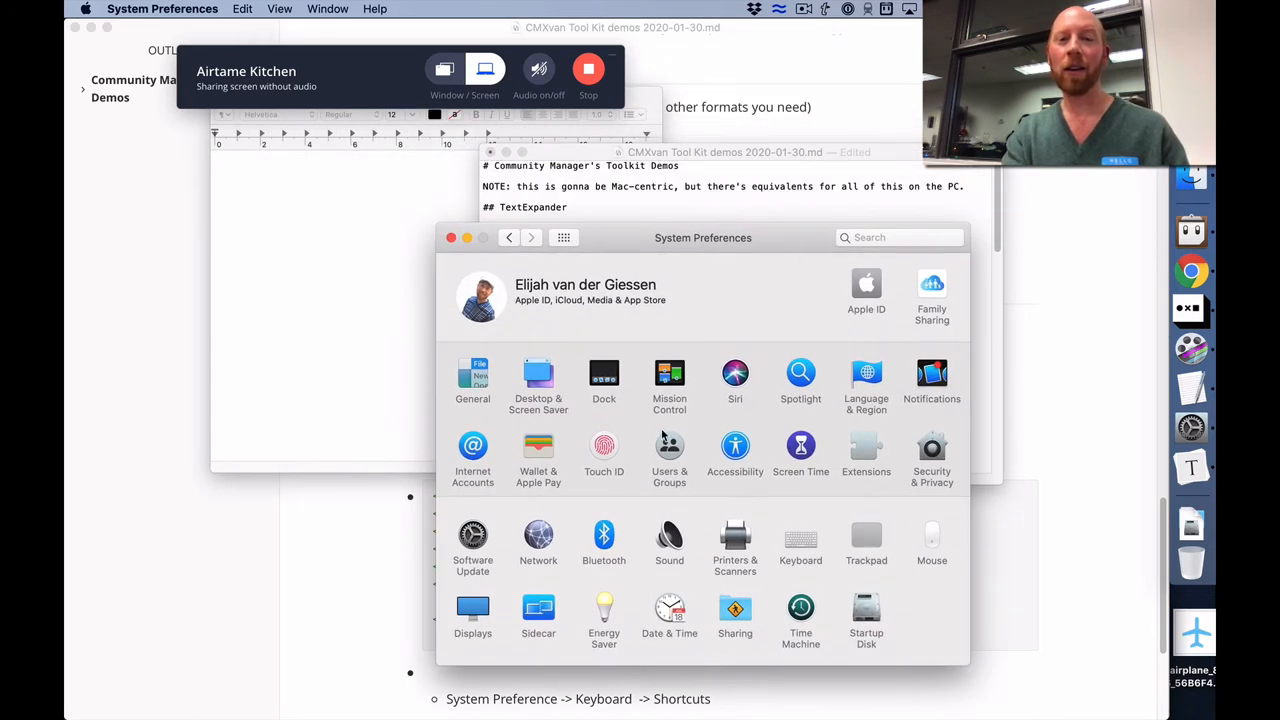
{"action": "left_click", "coordinate": [898, 236]}
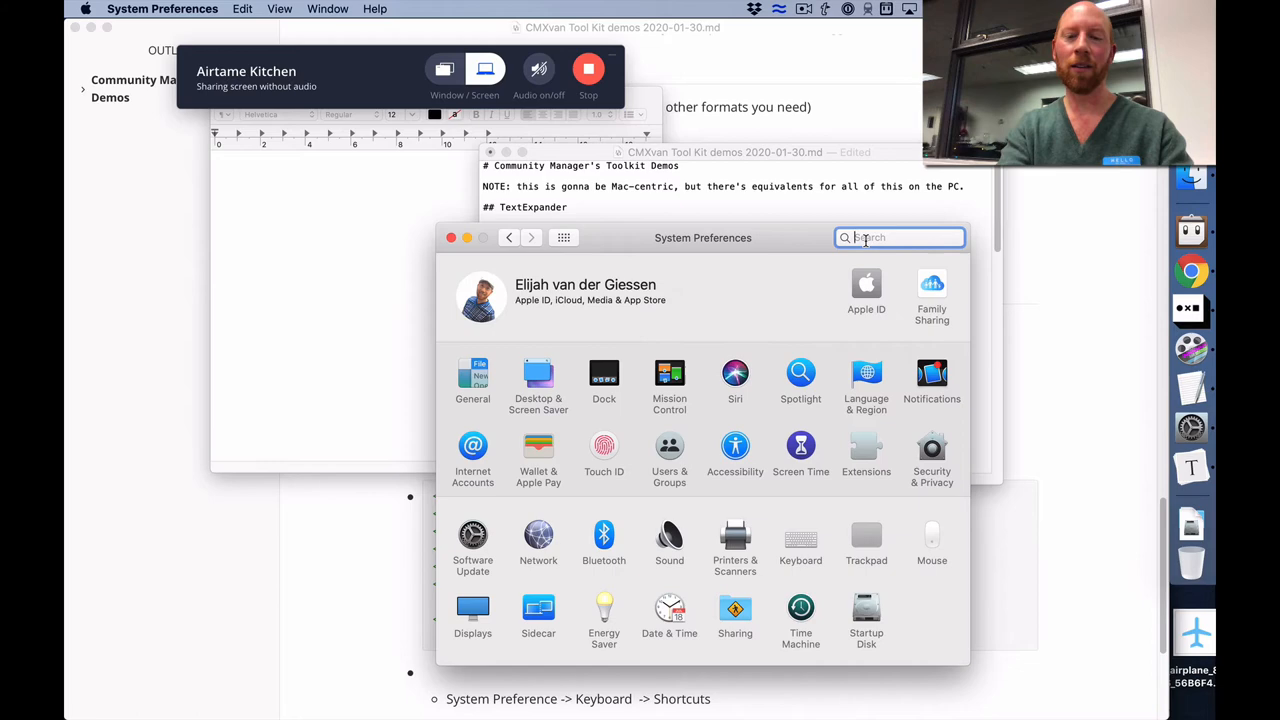
{"action": "type", "text": "key"}
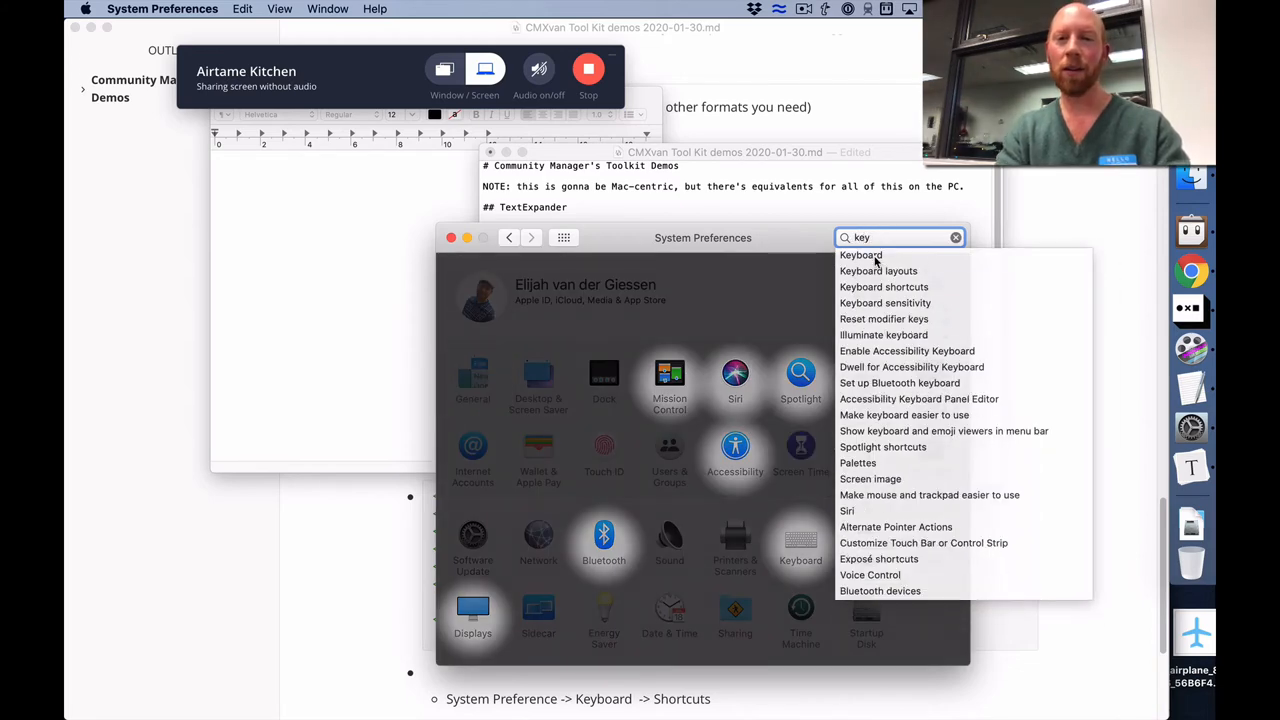
{"action": "left_click", "coordinate": [884, 288]}
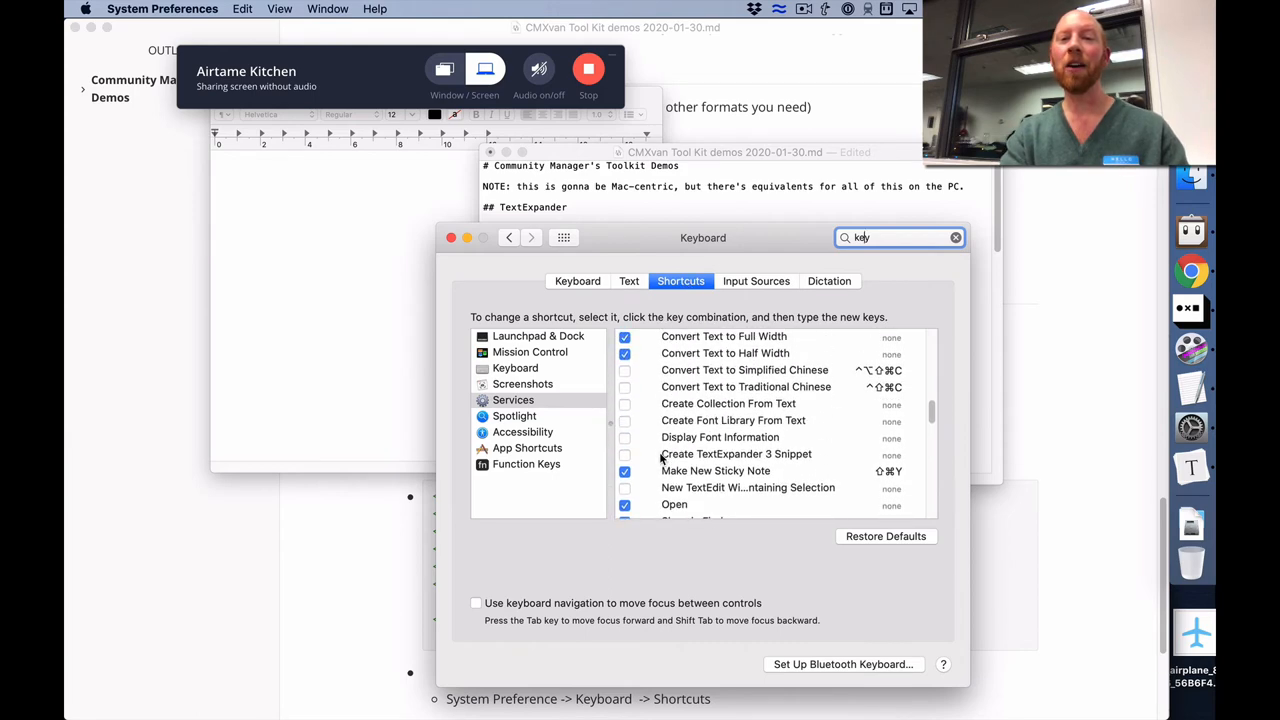
{"action": "scroll", "scroll_direction": "down", "scroll_amount": 3}
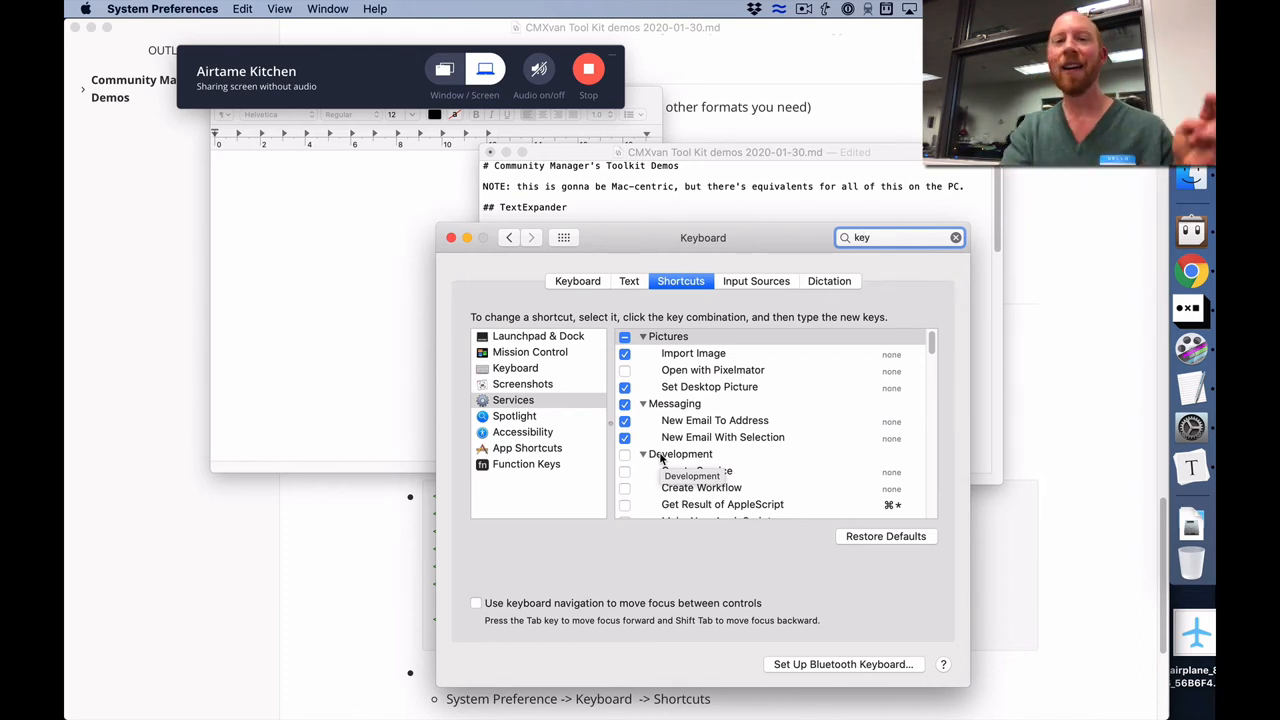
{"action": "scroll", "scroll_direction": "down", "scroll_amount": 3}
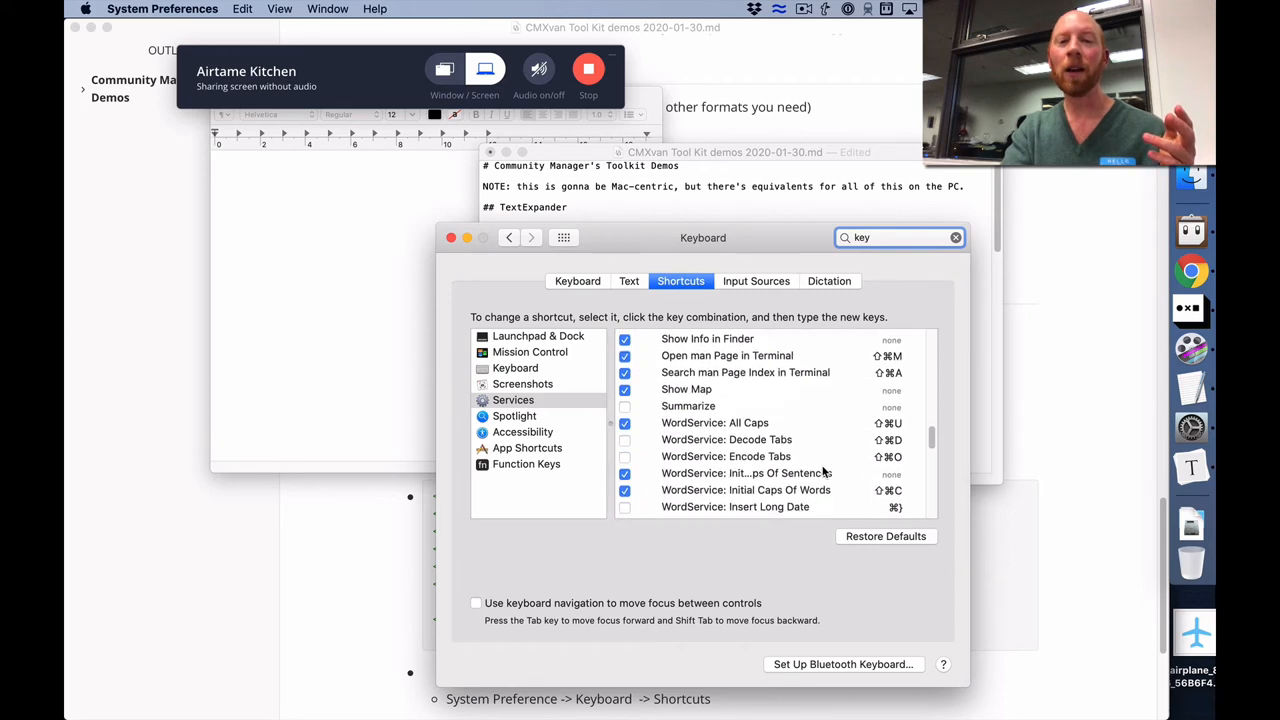
{"action": "scroll", "scroll_direction": "down", "scroll_amount": 3}
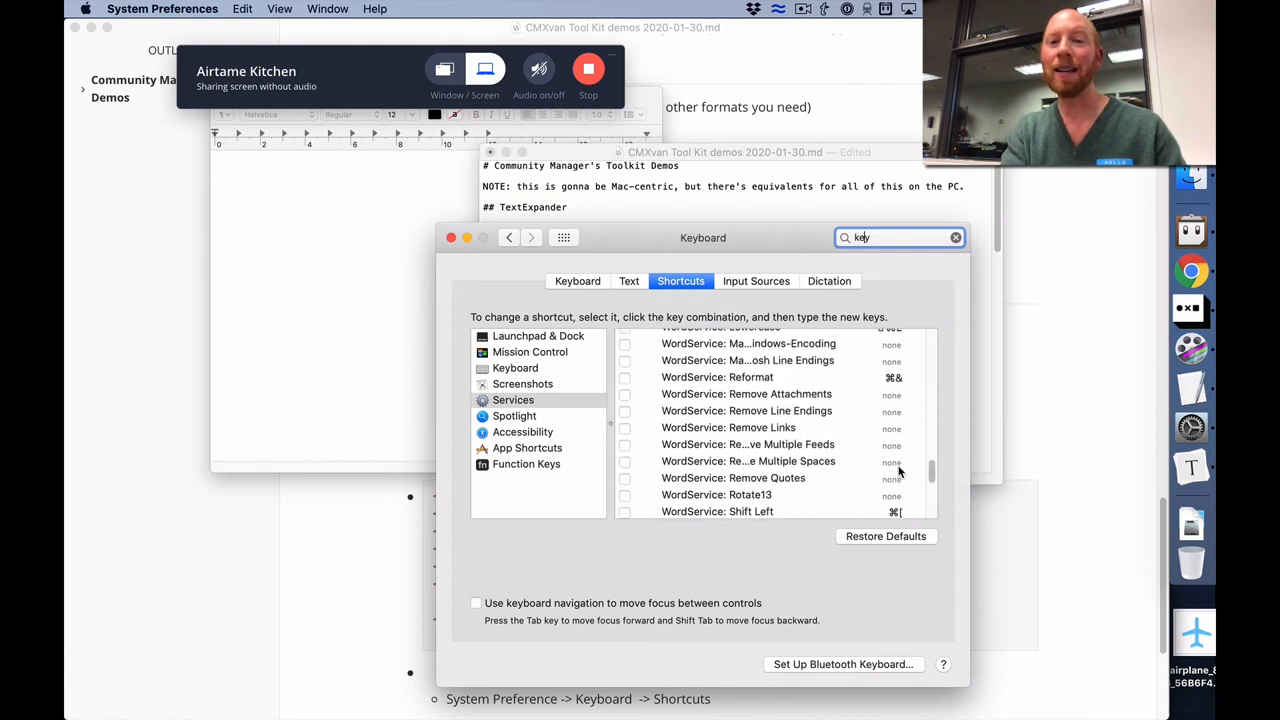
{"action": "scroll", "scroll_direction": "down", "scroll_amount": 3}
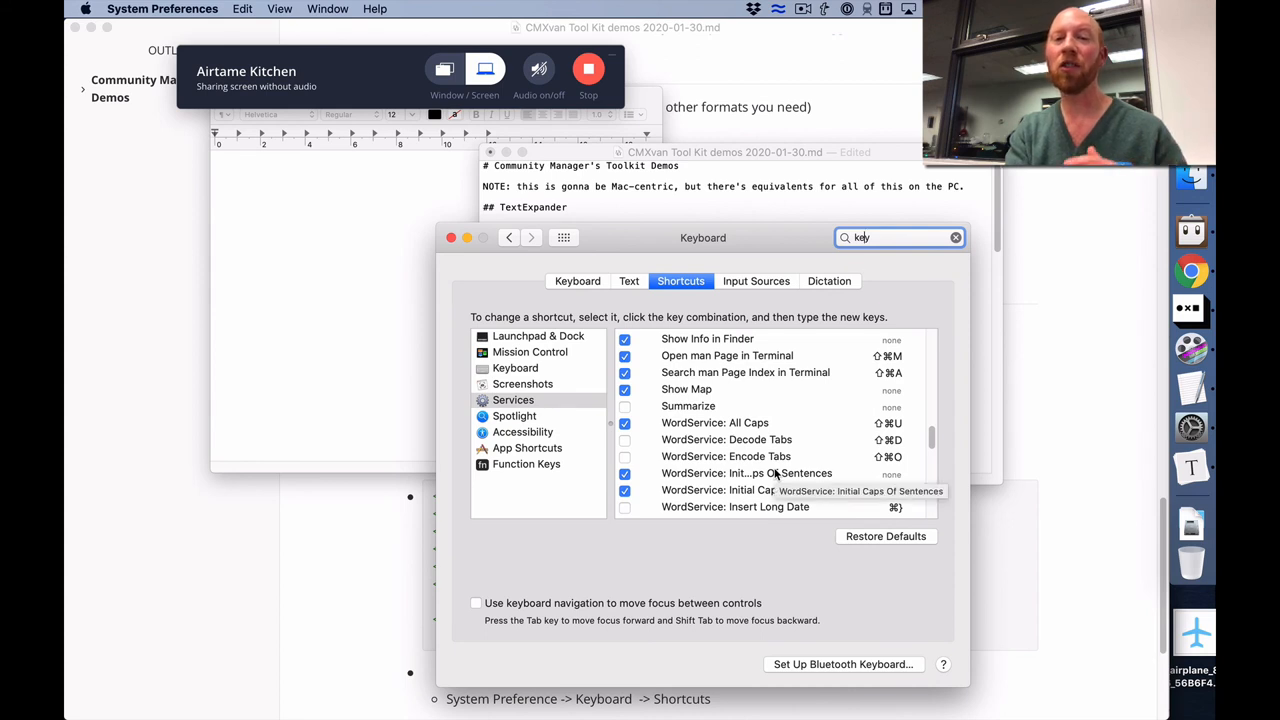
{"action": "mouse_move", "coordinate": [728, 442]}
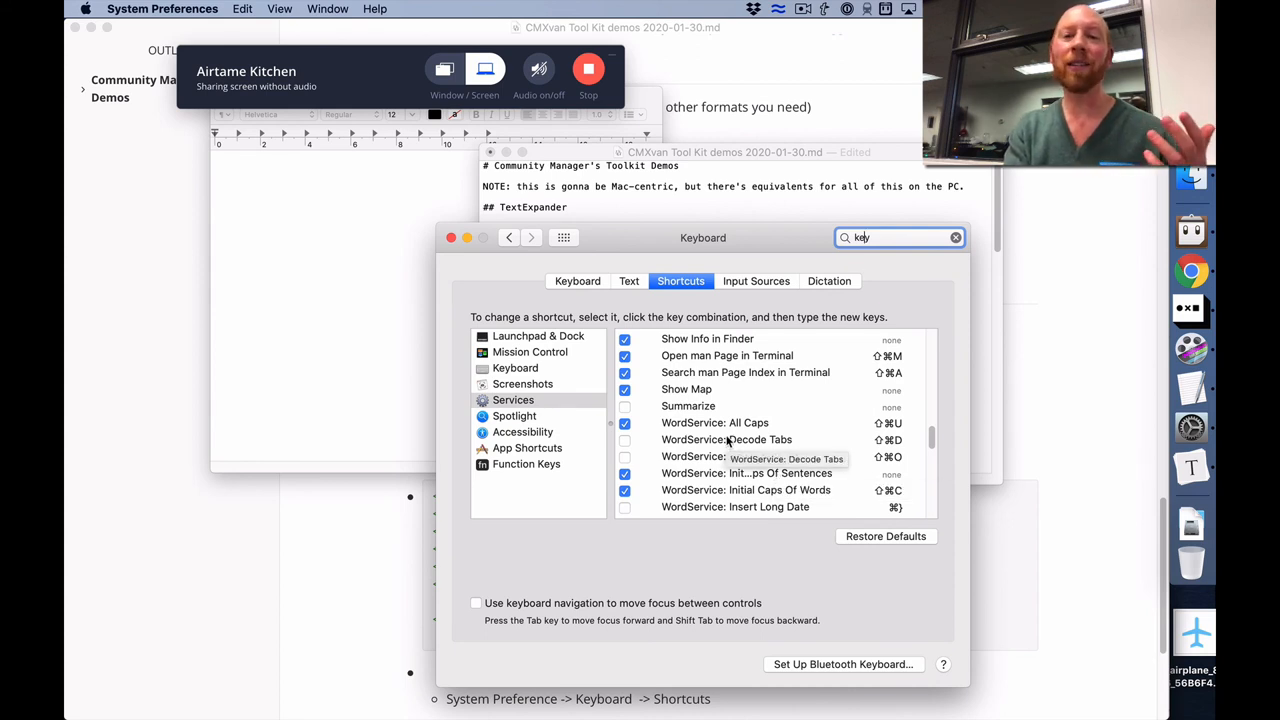
{"action": "mouse_move", "coordinate": [728, 424]}
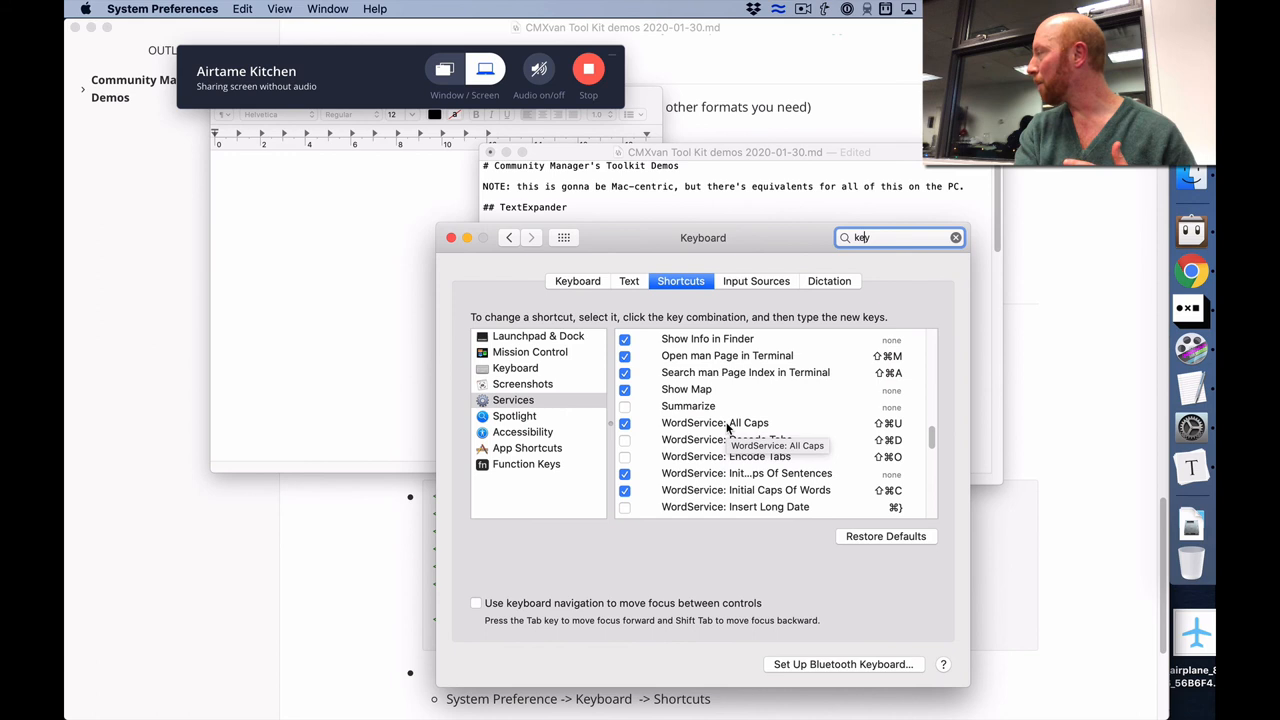